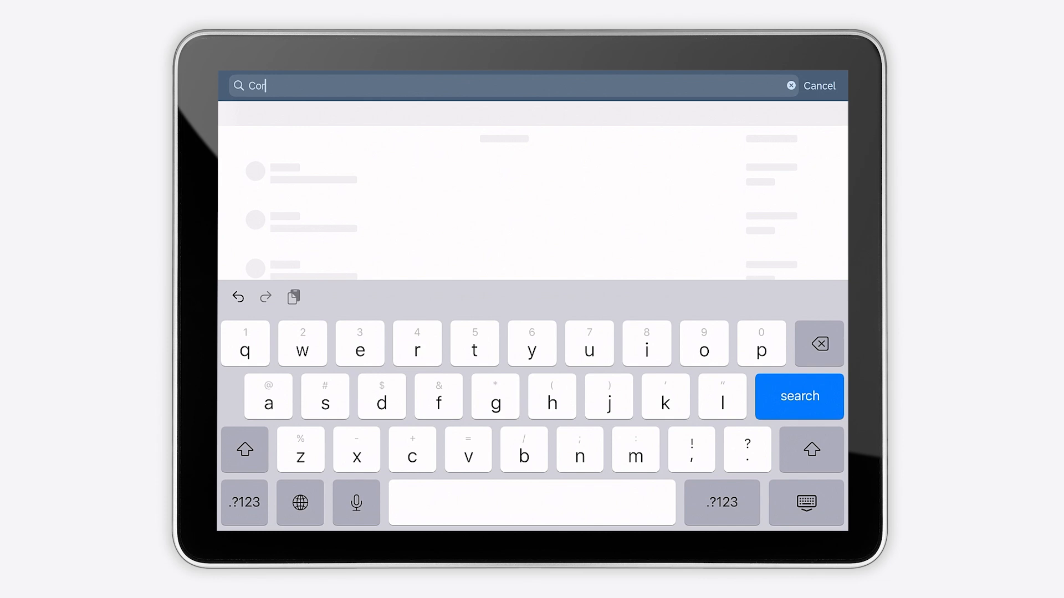
- Find the Corporate_Overview story via 'Corporate' search and show its Corporate Overview page
text(porate)
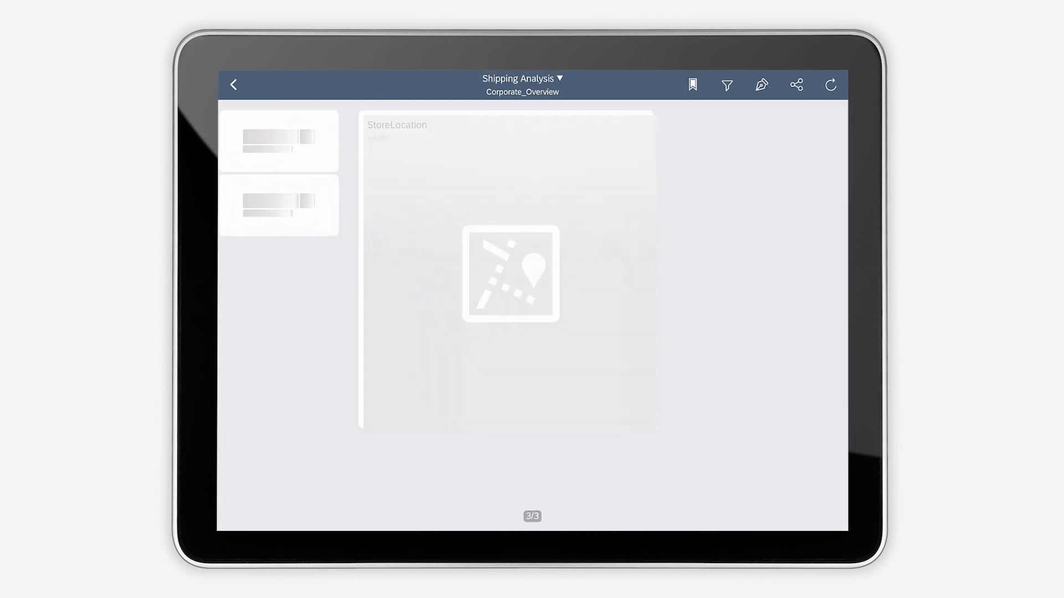
click(522, 79)
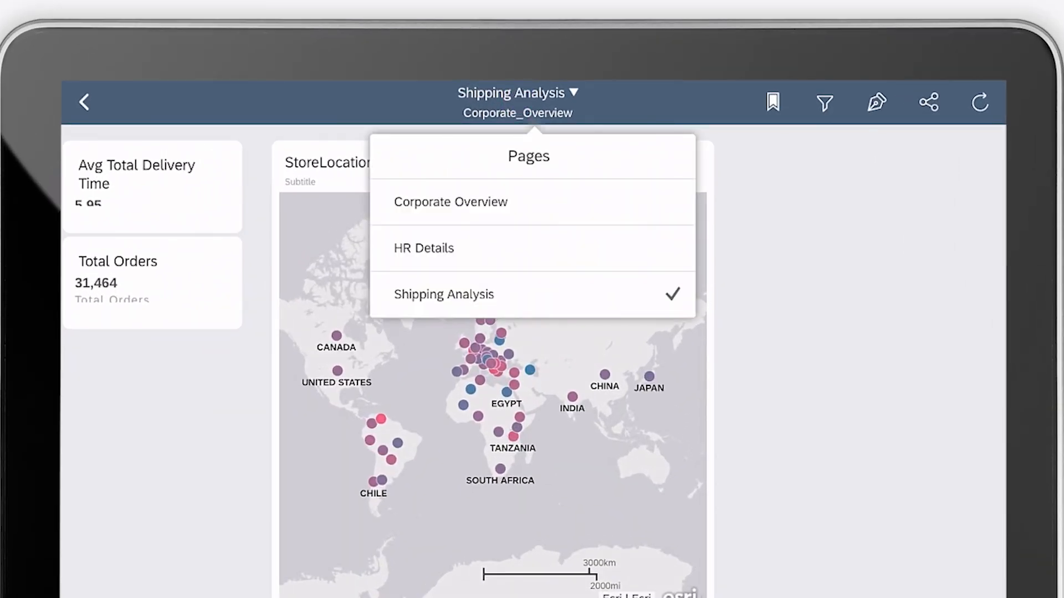
click(450, 201)
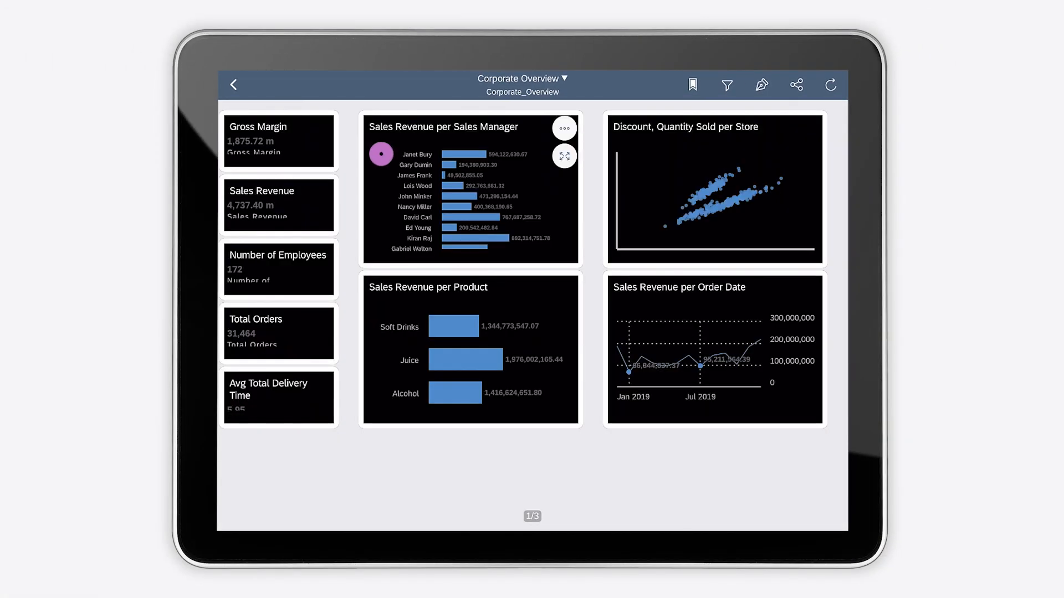
- Limit the Sales Revenue per Sales Manager chart to the Top 5 across all dimensions, full screen
click(563, 129)
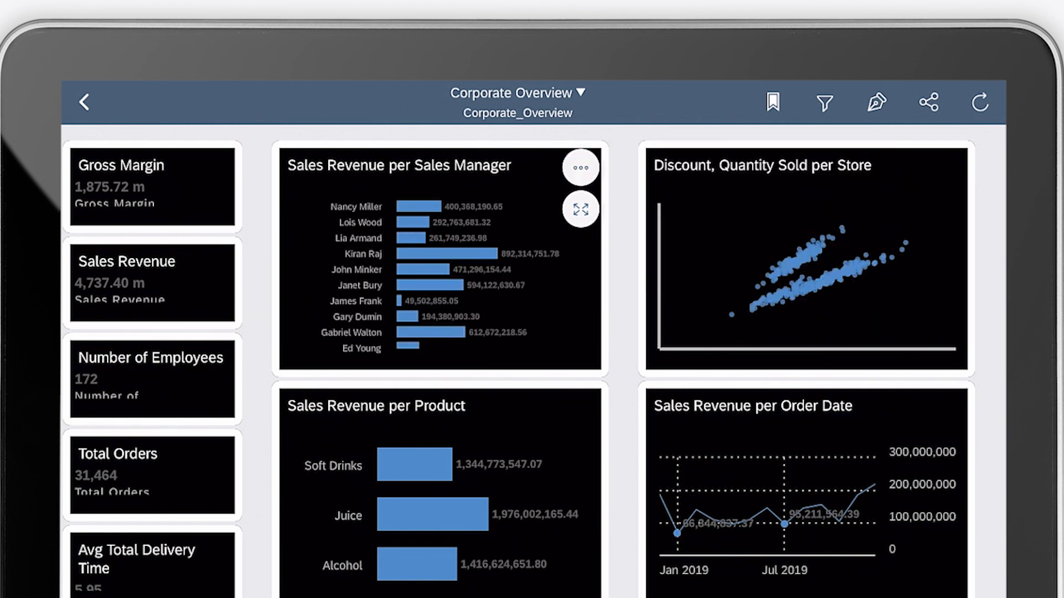
click(579, 168)
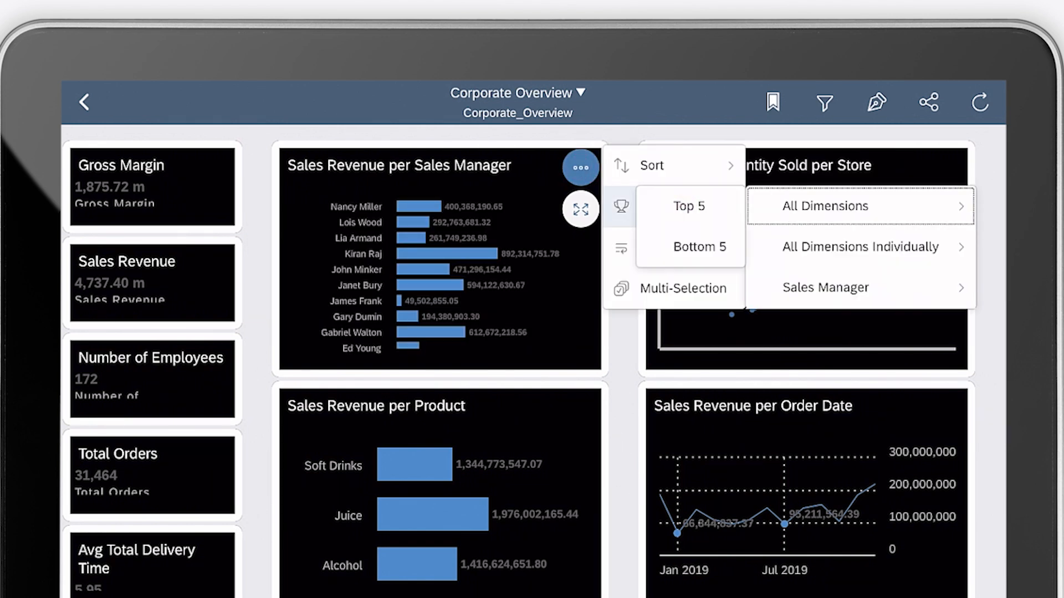
click(689, 206)
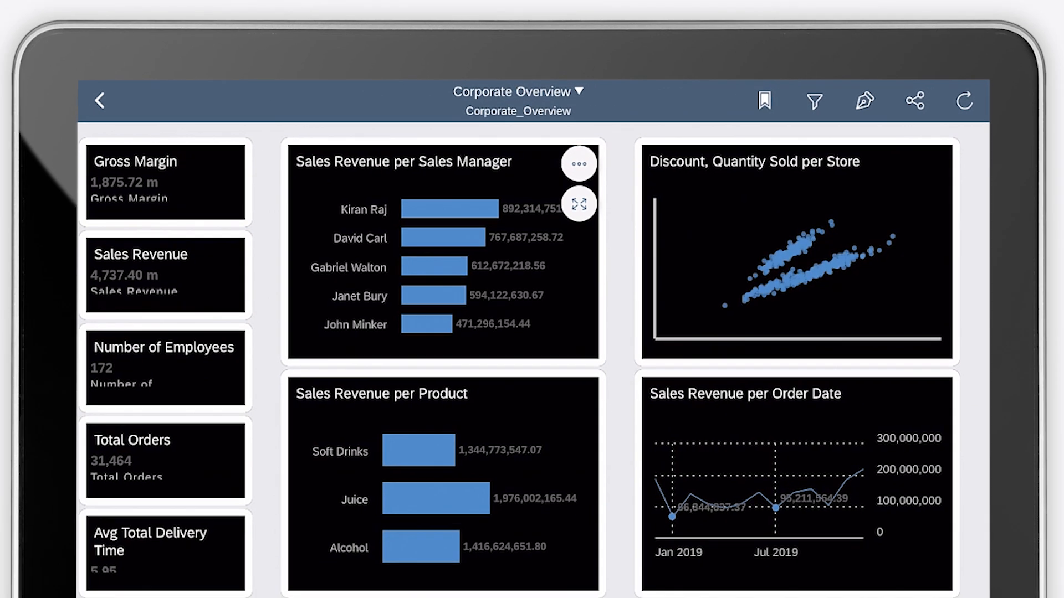
click(578, 204)
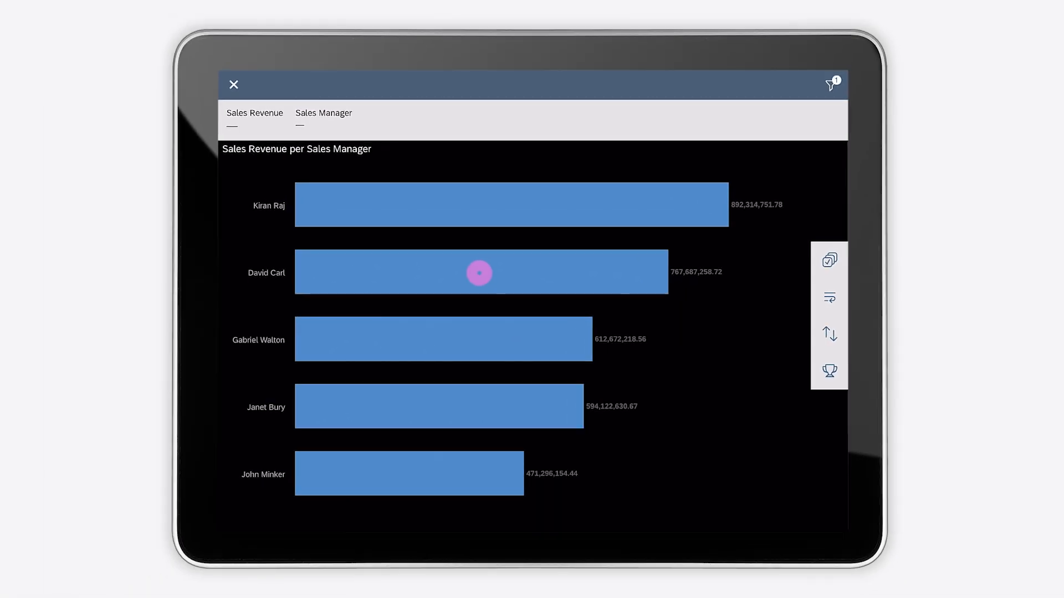
click(479, 273)
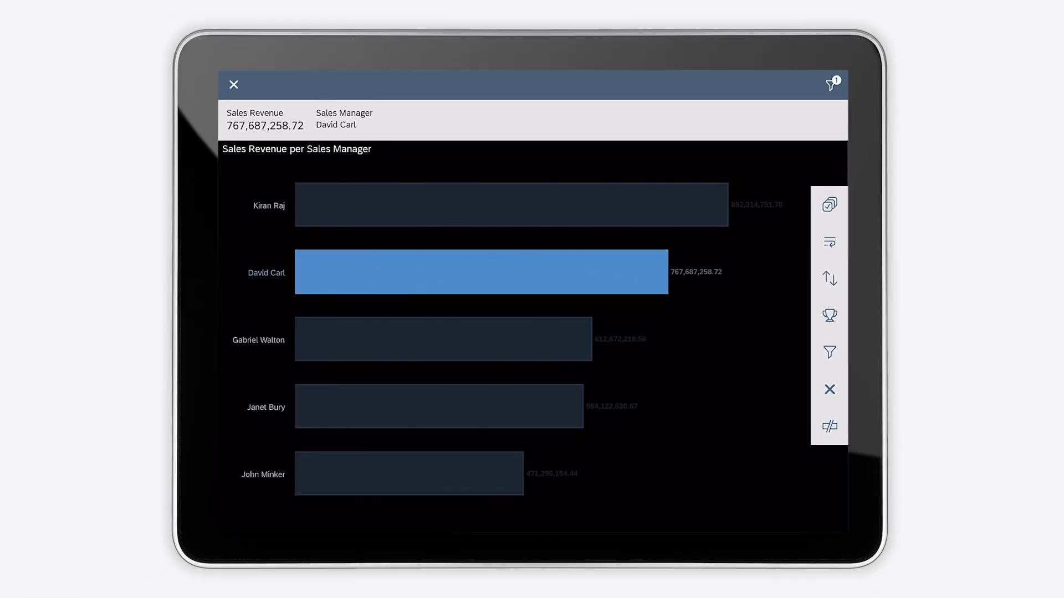
click(828, 204)
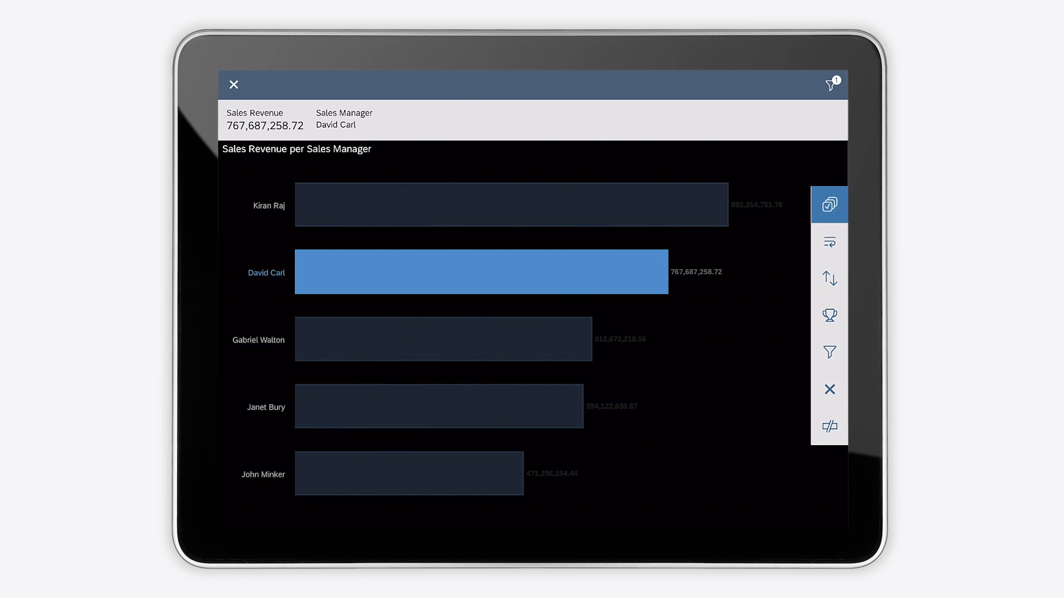
click(439, 407)
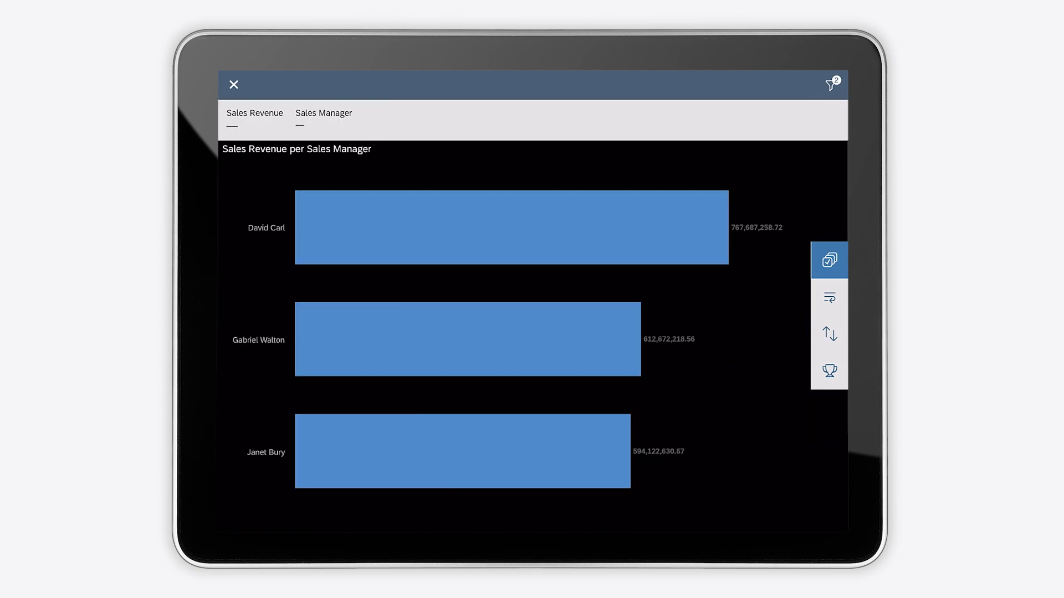
- Return to the dashboard view and refresh the story's data
click(234, 84)
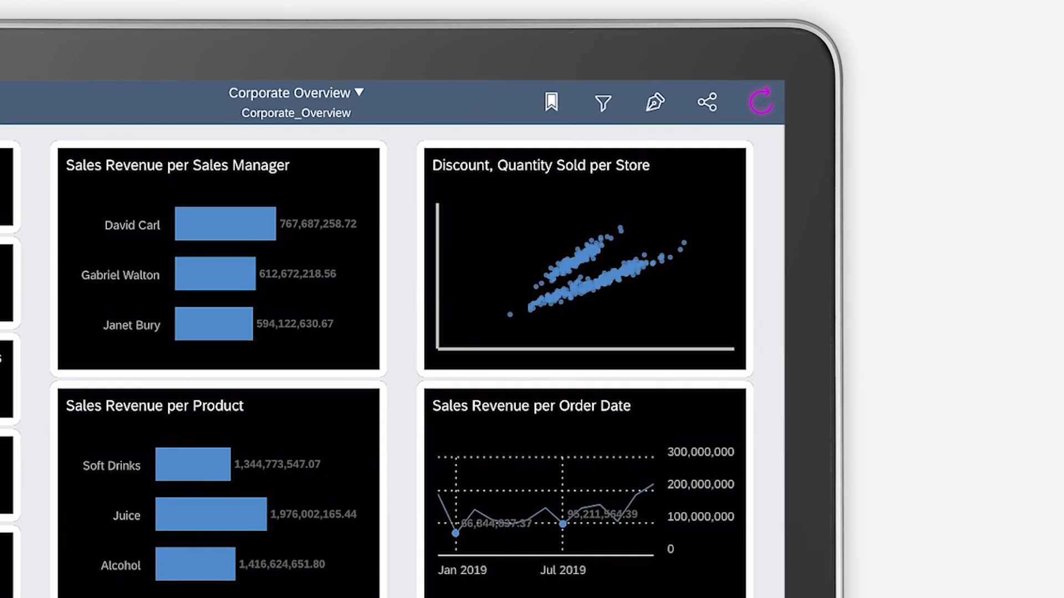
click(551, 102)
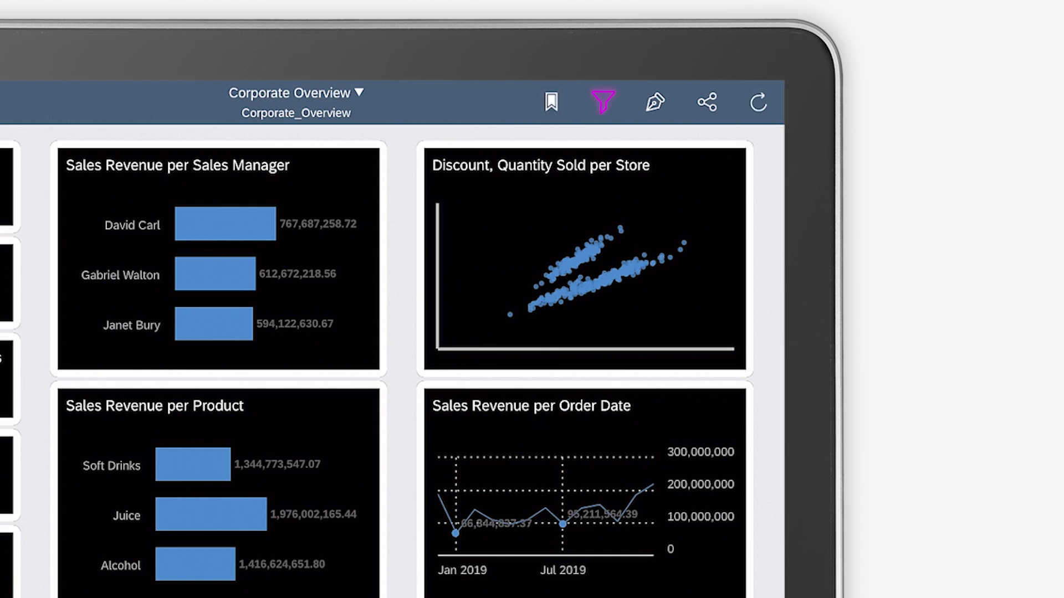
click(599, 102)
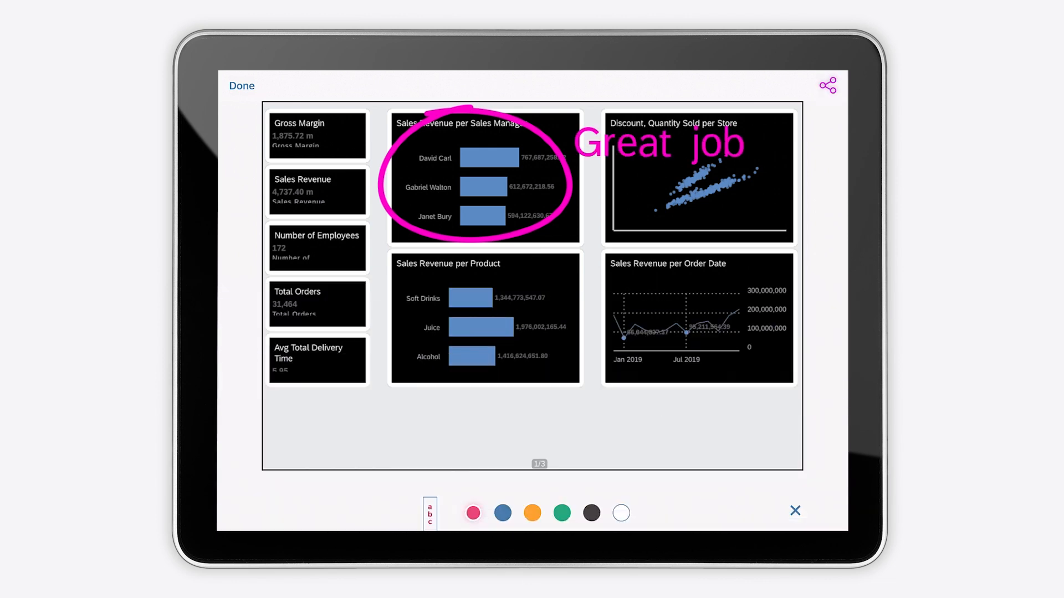
- Share the annotated 'Great job' snapshot of the page to a chosen target
click(827, 85)
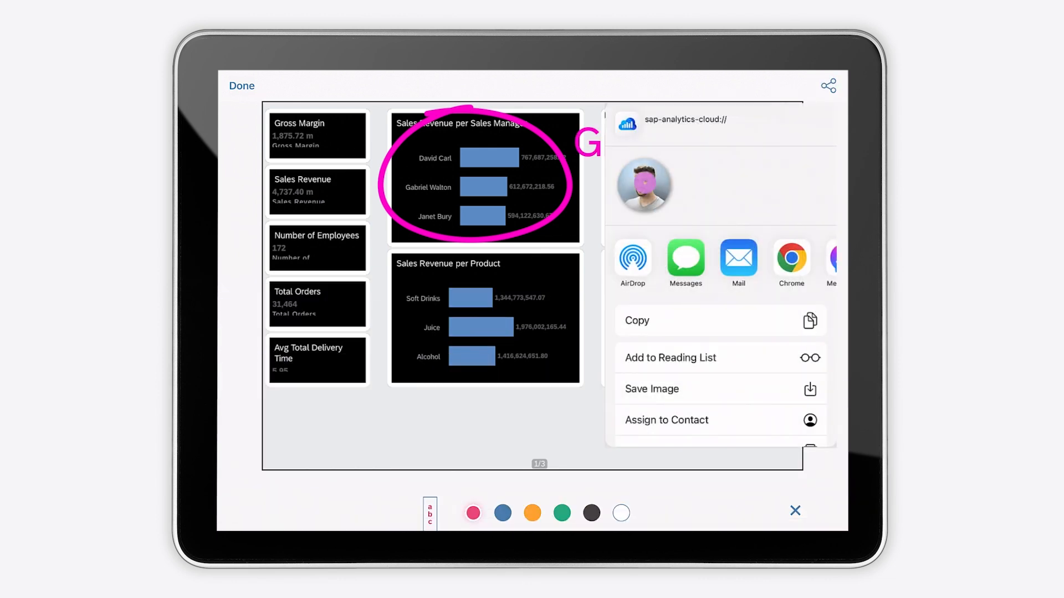
click(242, 85)
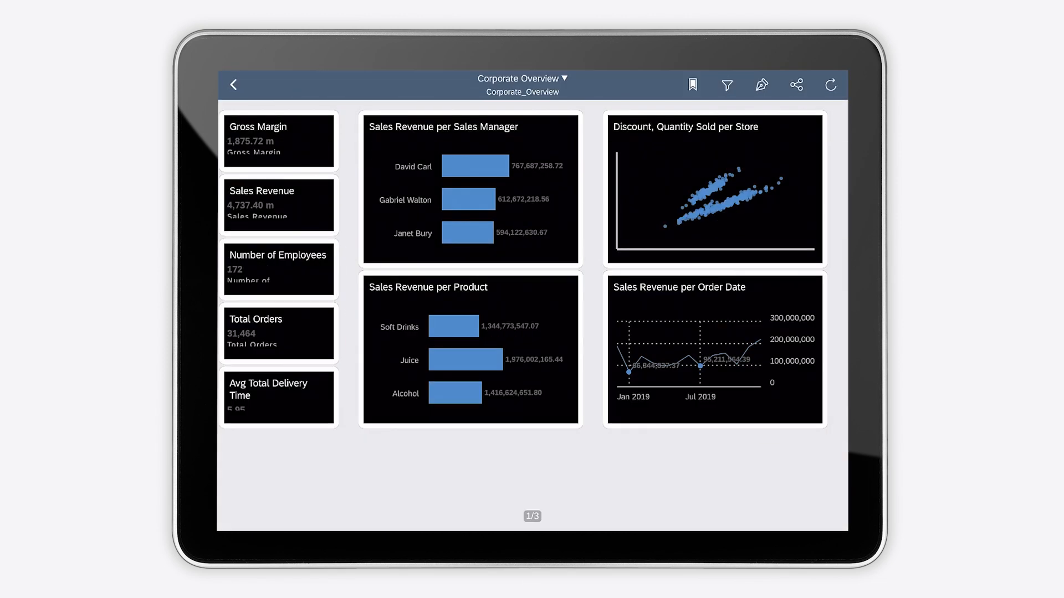